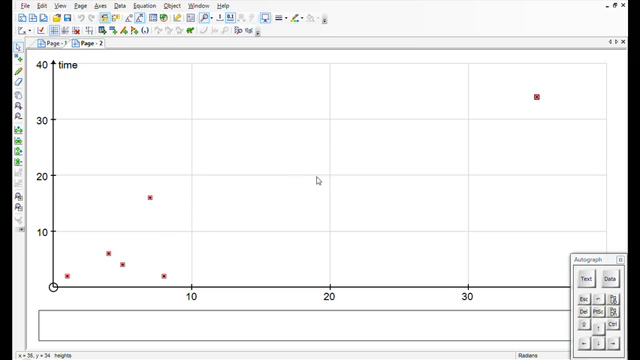
Bring up the context menu of actions for the plotted time data points.
{"action": "right_click", "coordinate": [318, 180]}
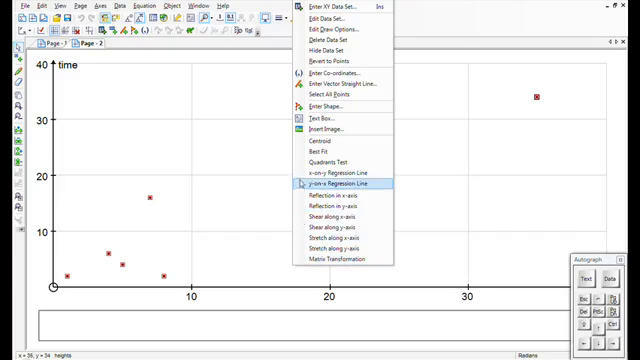
{"action": "mouse_move", "coordinate": [330, 176]}
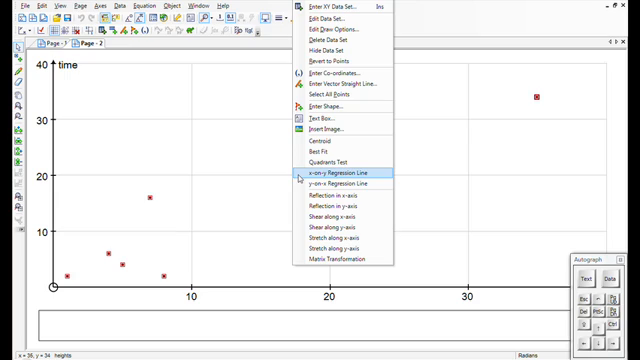
Add a y-on-x regression line through the scattered data points.
{"action": "left_click", "coordinate": [346, 180]}
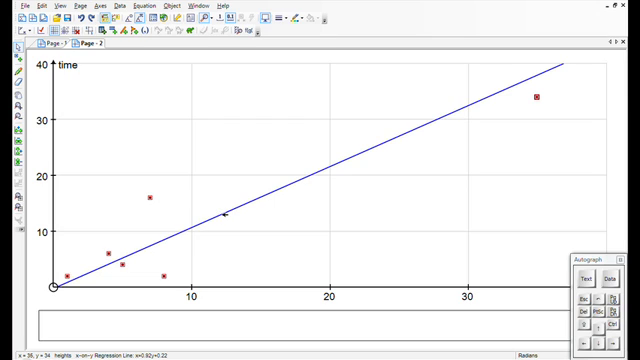
Show vertical residual lines joining each data point to the regression line.
{"action": "right_click", "coordinate": [224, 216]}
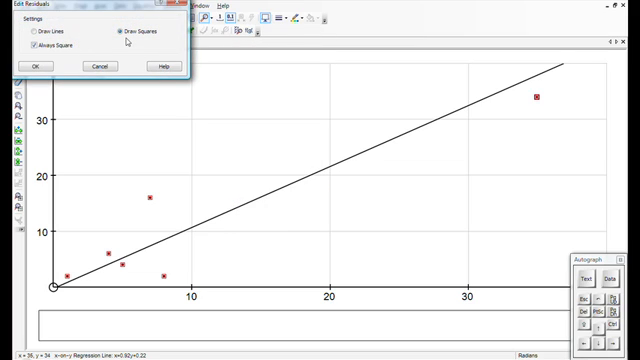
{"action": "left_click", "coordinate": [36, 66]}
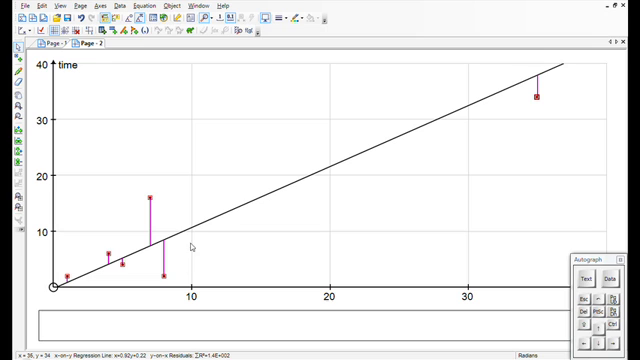
Switch on residual squares for every data point's deviation from the regression line.
{"action": "right_click", "coordinate": [184, 248]}
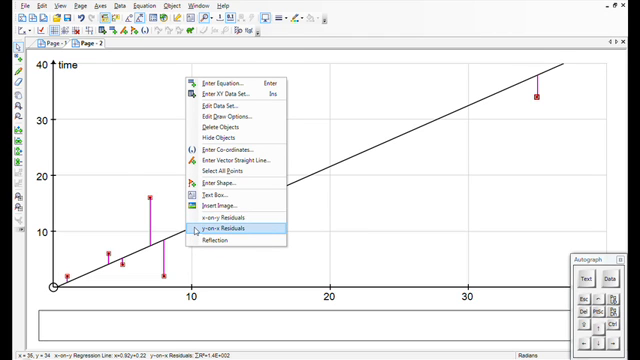
{"action": "left_click", "coordinate": [228, 232]}
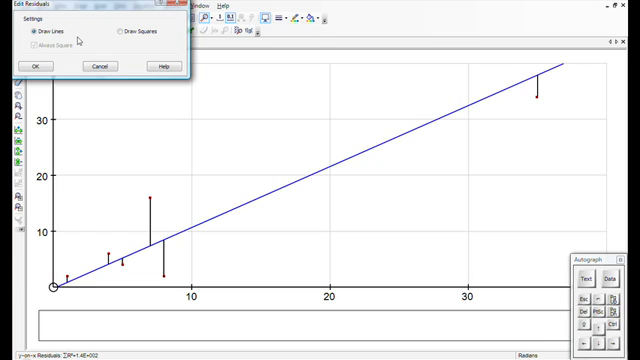
{"action": "mouse_move", "coordinate": [78, 40]}
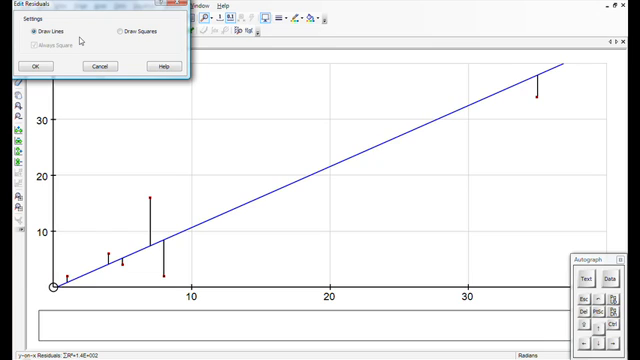
{"action": "left_click", "coordinate": [32, 66]}
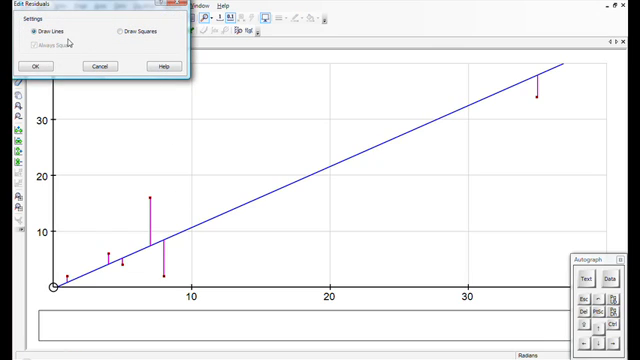
{"action": "mouse_move", "coordinate": [116, 44]}
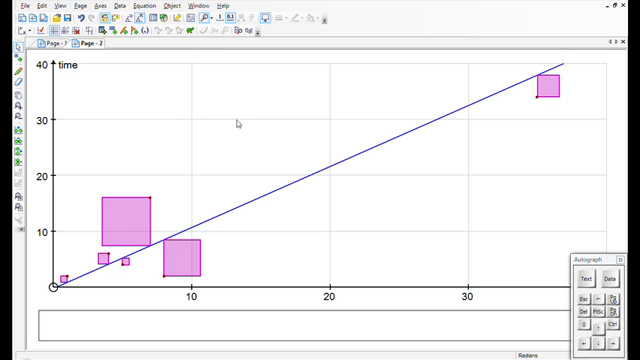
{"action": "mouse_move", "coordinate": [536, 198]}
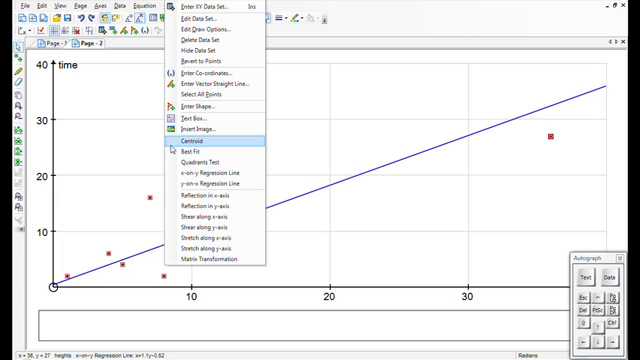
Add the centroid of the data points onto the regression line.
{"action": "left_click", "coordinate": [188, 140]}
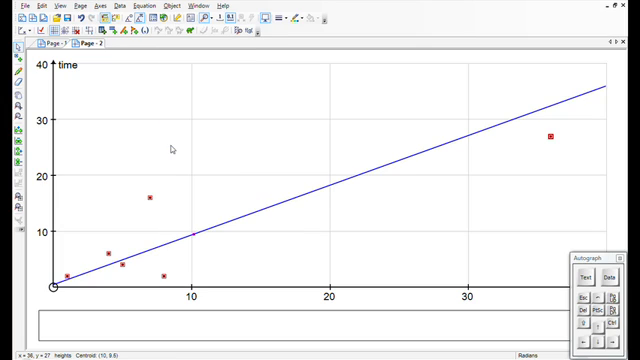
{"action": "mouse_move", "coordinate": [216, 238]}
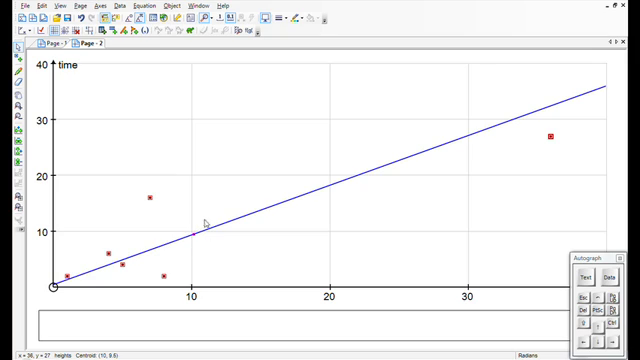
{"action": "mouse_move", "coordinate": [144, 160]}
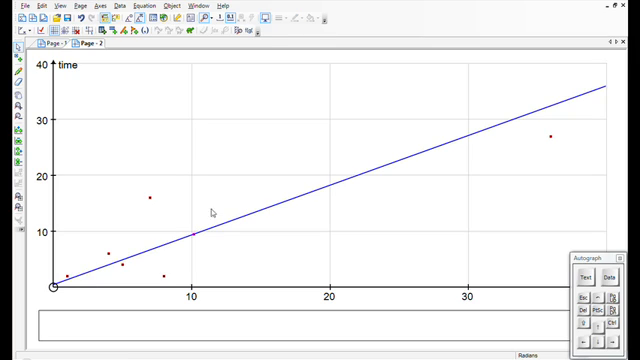
{"action": "mouse_move", "coordinate": [240, 220]}
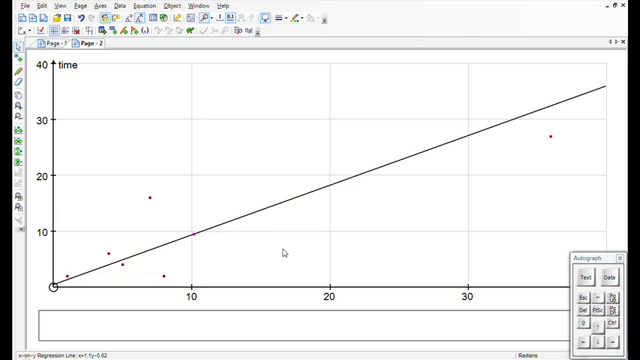
Place a new point high on the graph and select it together with the centroid for a straight line.
{"action": "left_click", "coordinate": [192, 234]}
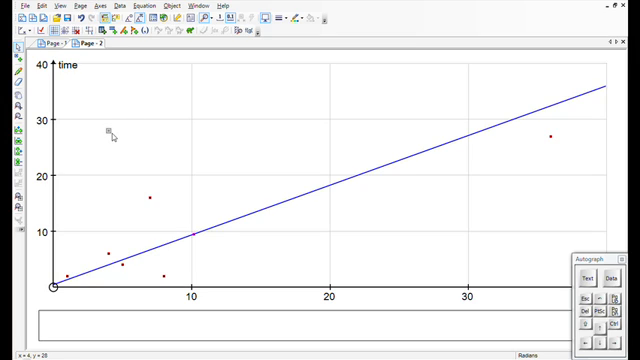
{"action": "mouse_move", "coordinate": [178, 172]}
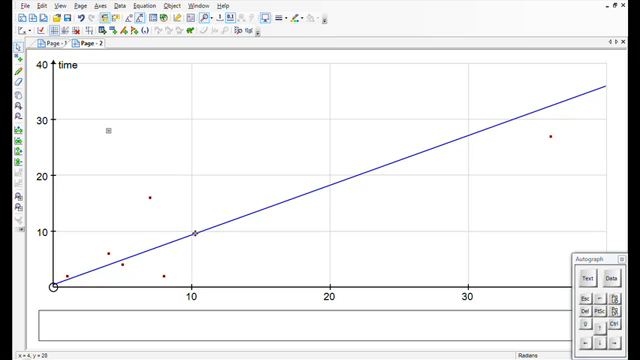
{"action": "left_click", "coordinate": [194, 234]}
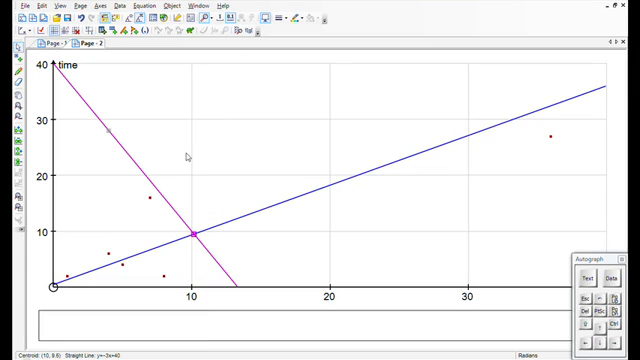
{"action": "mouse_move", "coordinate": [116, 124]}
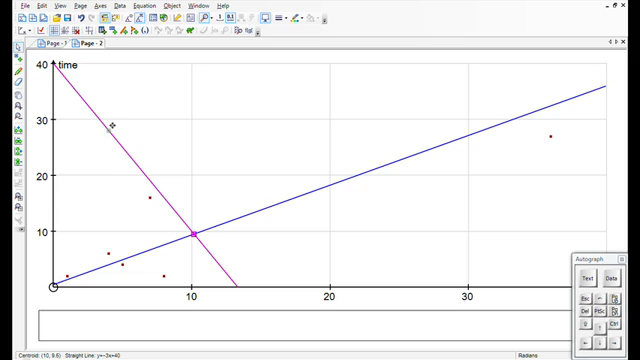
Swing the line about the centroid and draw residual squares of the data points against it.
{"action": "left_click_drag", "start_coordinate": [116, 122], "coordinate": [330, 168]}
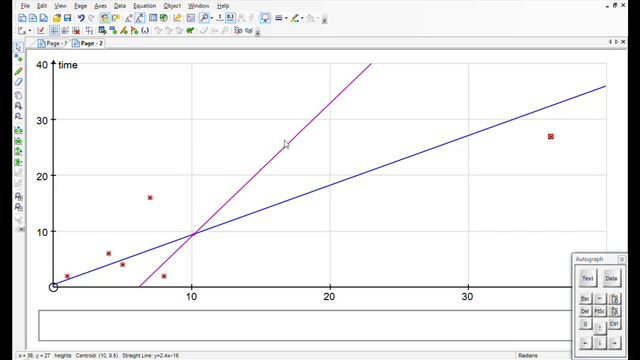
{"action": "left_click", "coordinate": [284, 144]}
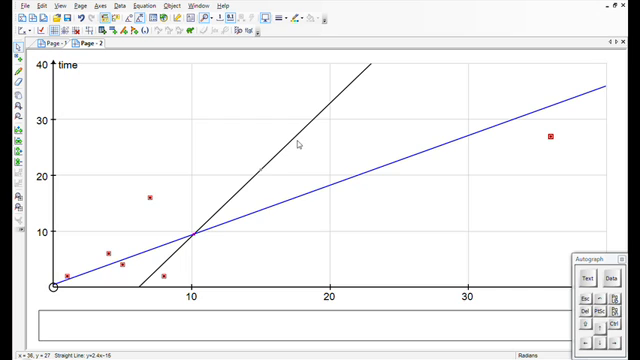
{"action": "right_click", "coordinate": [300, 144]}
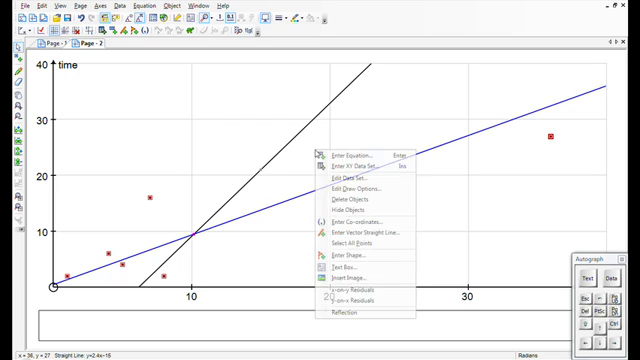
{"action": "left_click", "coordinate": [344, 296]}
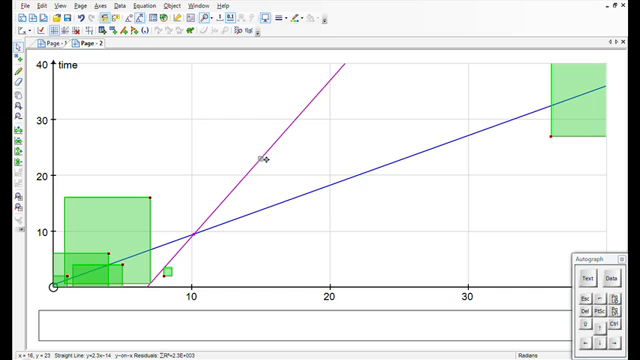
Swing the movable line almost onto the regression line so the residual squares shrink.
{"action": "left_click_drag", "start_coordinate": [268, 160], "coordinate": [288, 168]}
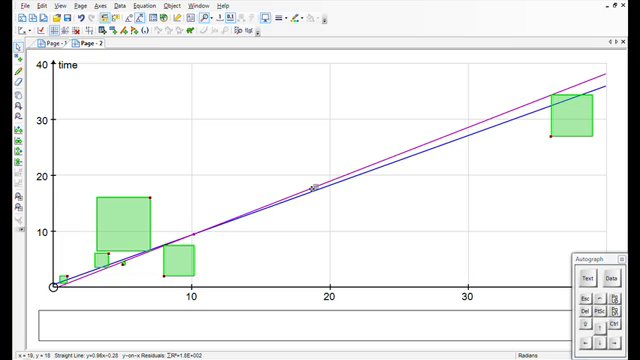
{"action": "right_click", "coordinate": [304, 190]}
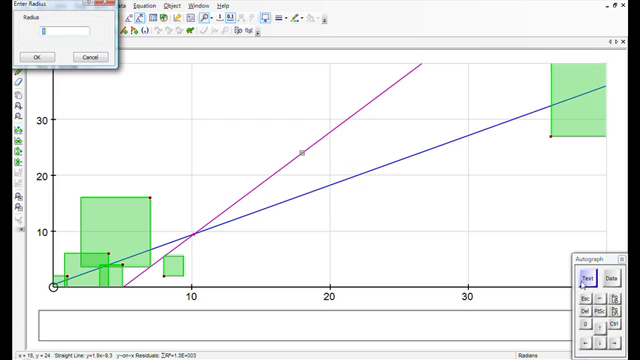
Set the radius to 2, then remove the added line and squares from the graph.
{"action": "type", "text": "2"}
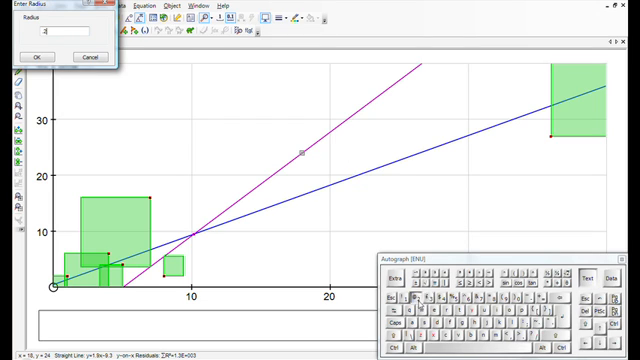
{"action": "left_click", "coordinate": [34, 56]}
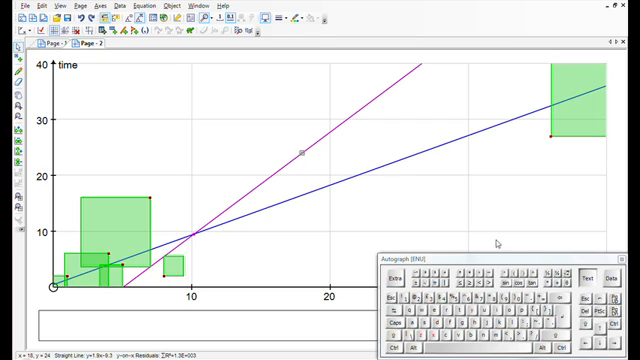
{"action": "right_click", "coordinate": [304, 150]}
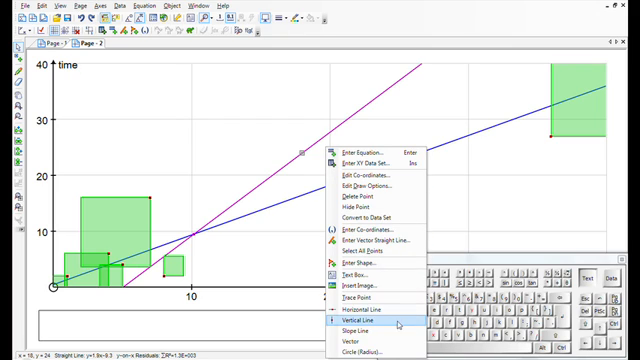
{"action": "left_click", "coordinate": [352, 338]}
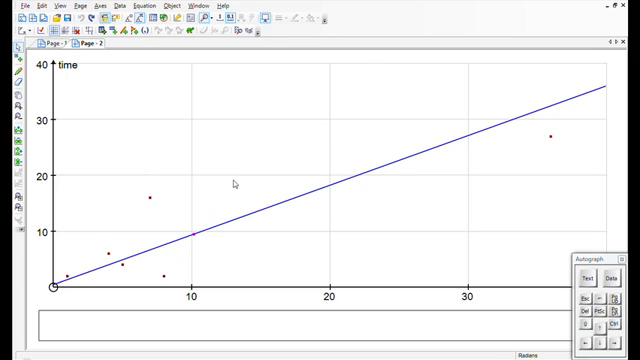
{"action": "mouse_move", "coordinate": [210, 244]}
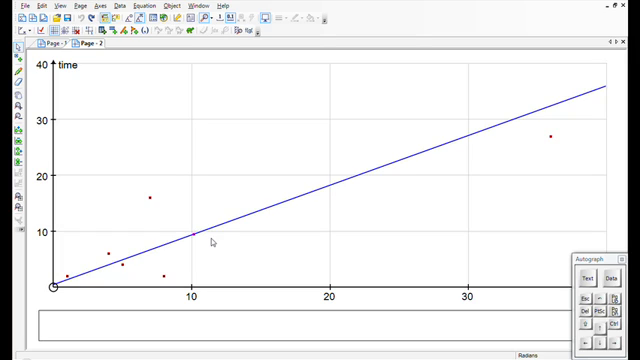
{"action": "mouse_move", "coordinate": [236, 198]}
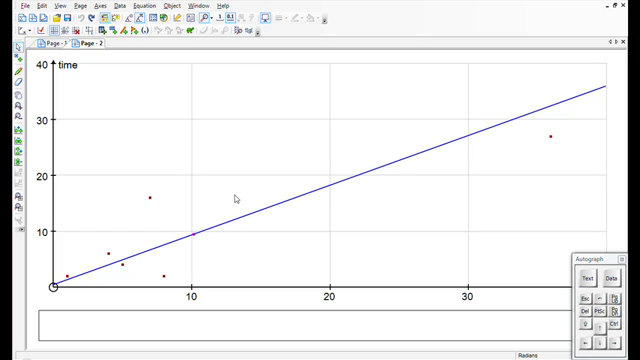
{"action": "mouse_move", "coordinate": [190, 228]}
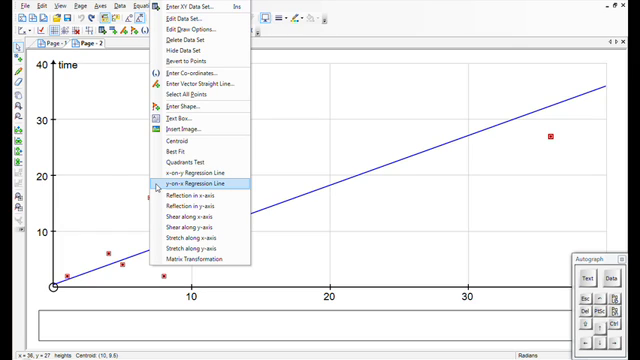
Mark the centroid of the data set on the regression line via the Object menu.
{"action": "left_click", "coordinate": [200, 184]}
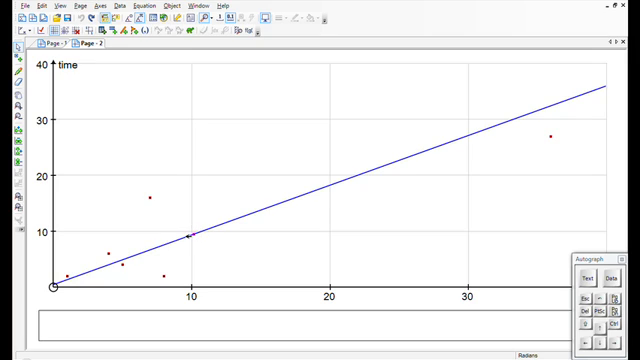
{"action": "mouse_move", "coordinate": [196, 236]}
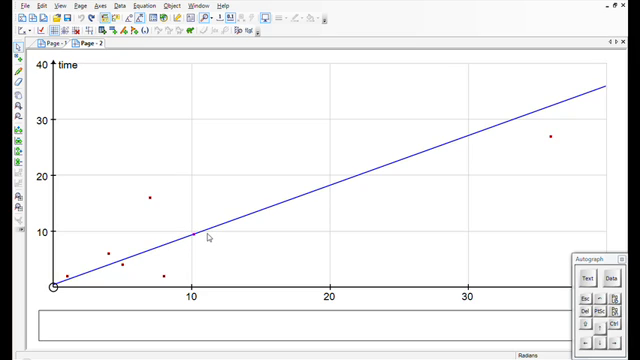
{"action": "mouse_move", "coordinate": [208, 232]}
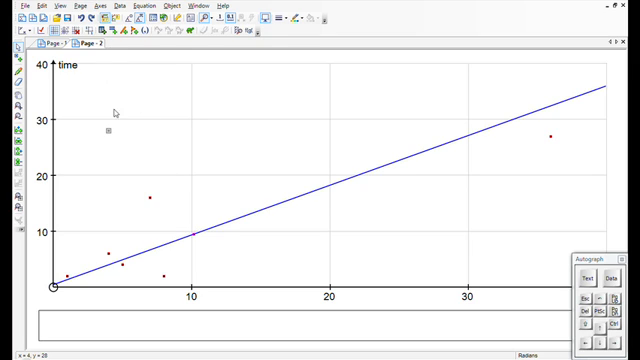
{"action": "mouse_move", "coordinate": [100, 118]}
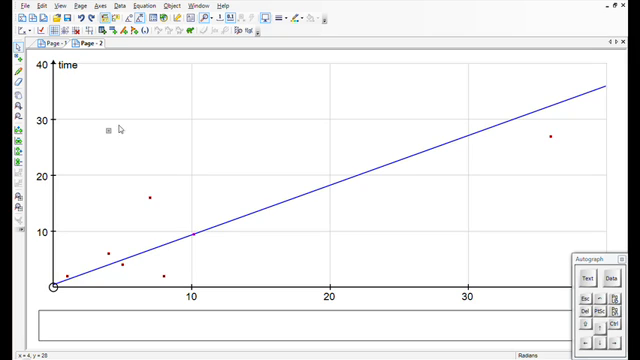
{"action": "mouse_move", "coordinate": [170, 148]}
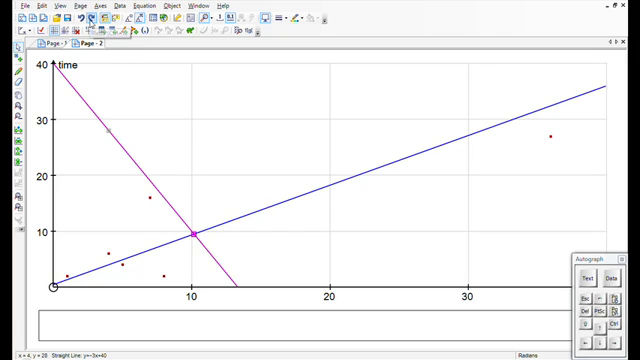
{"action": "mouse_move", "coordinate": [200, 196]}
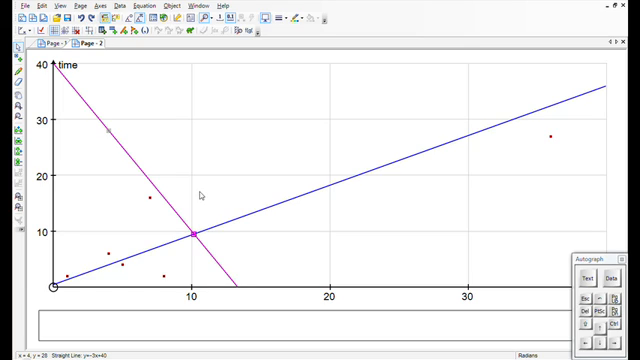
{"action": "mouse_move", "coordinate": [110, 128]}
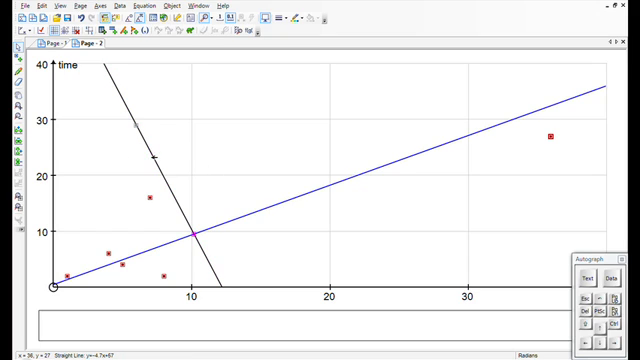
Show residual squares for the data points against the line through the centroid.
{"action": "right_click", "coordinate": [150, 184]}
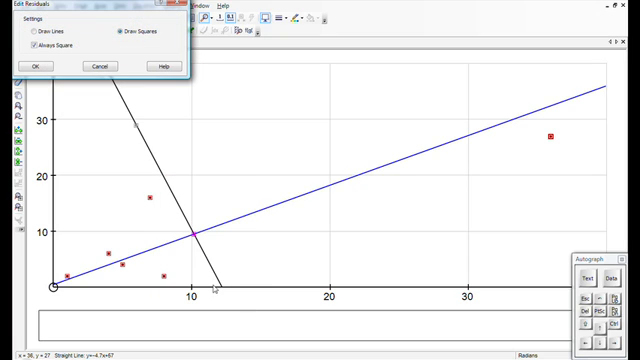
{"action": "left_click", "coordinate": [36, 62]}
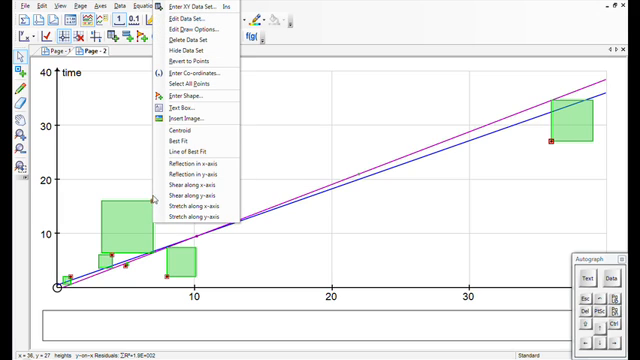
{"action": "mouse_move", "coordinate": [192, 152]}
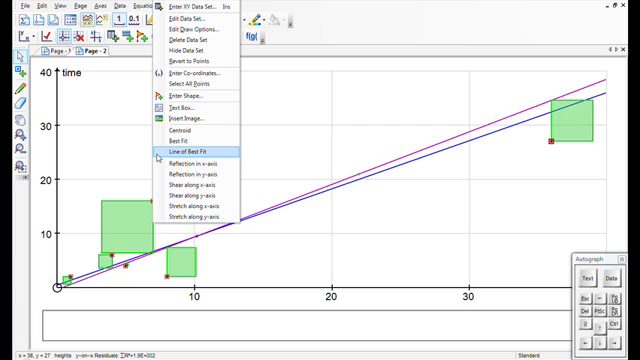
{"action": "mouse_move", "coordinate": [190, 216]}
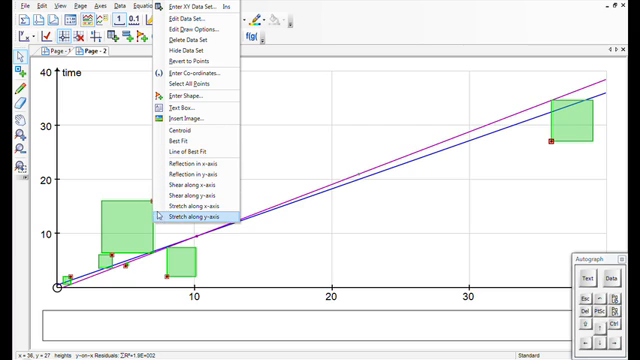